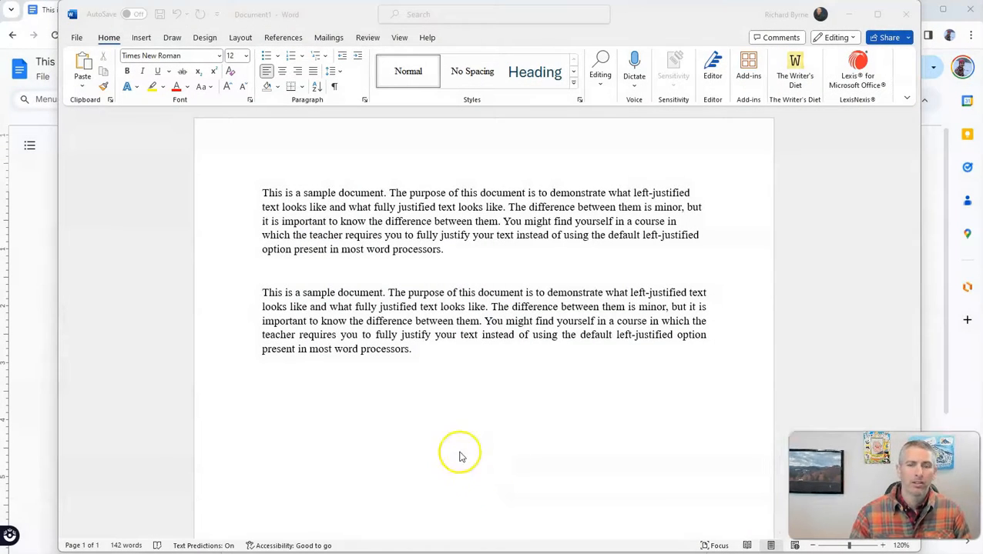
mouse_move(560, 248)
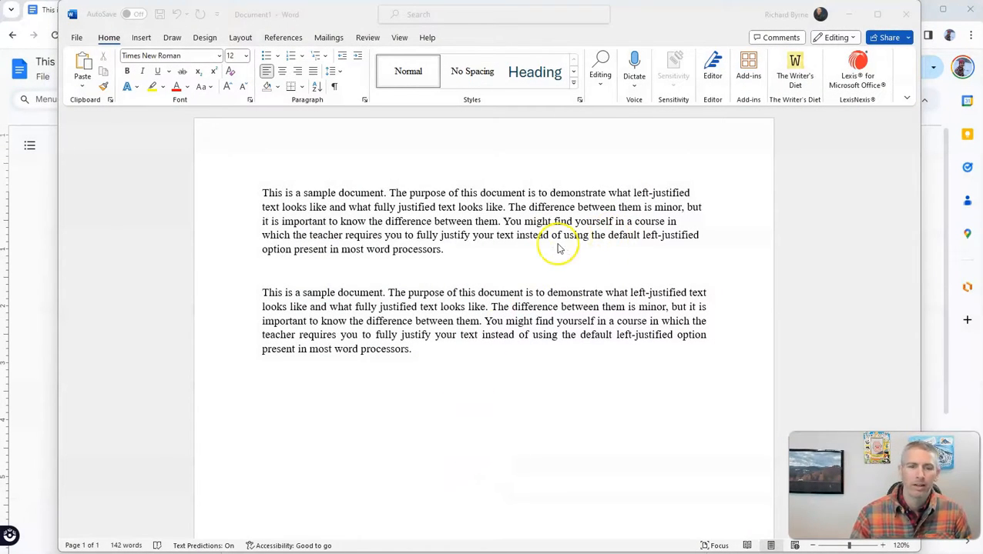
mouse_move(285, 222)
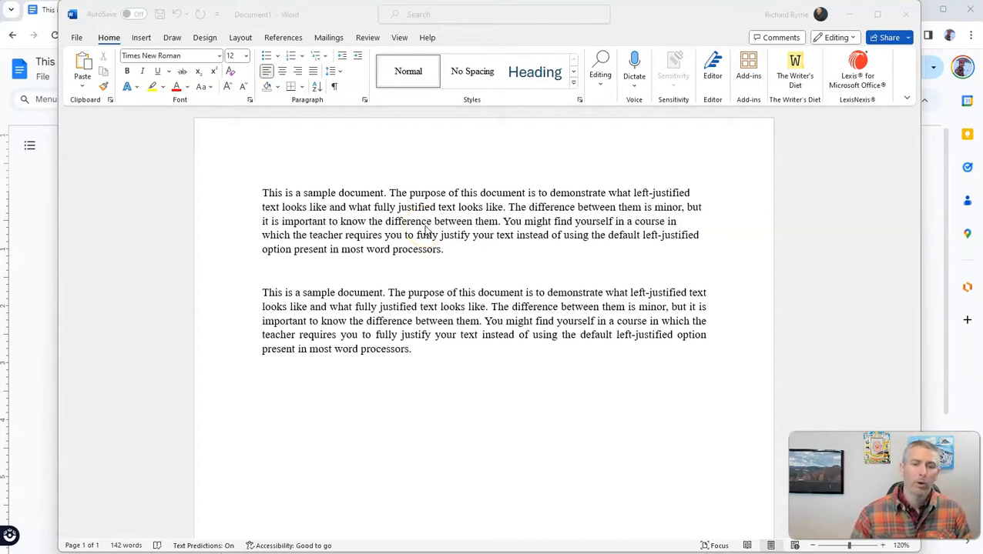
Step: Justify the first sample paragraph from the Home tab so its lines reach both margins
click(450, 252)
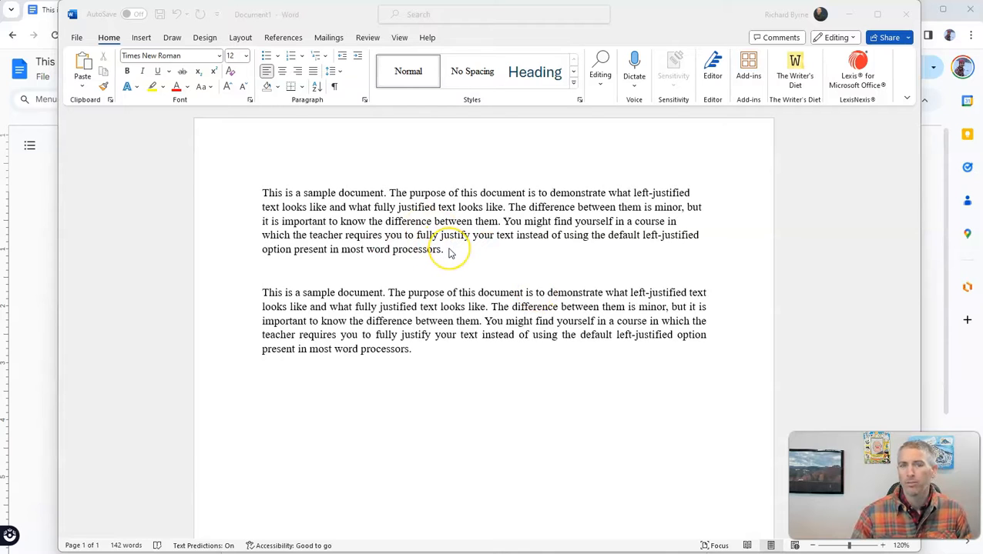
click(266, 70)
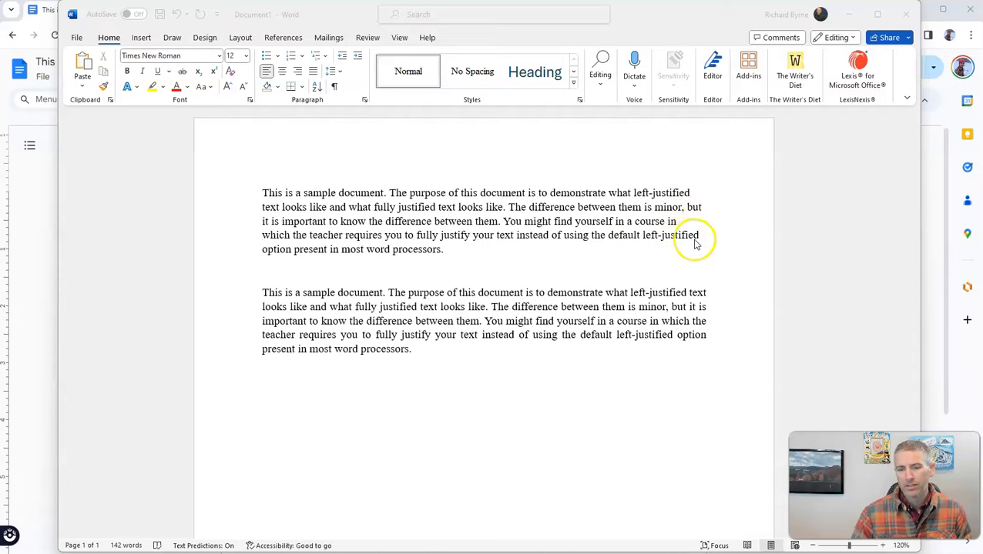
mouse_move(281, 197)
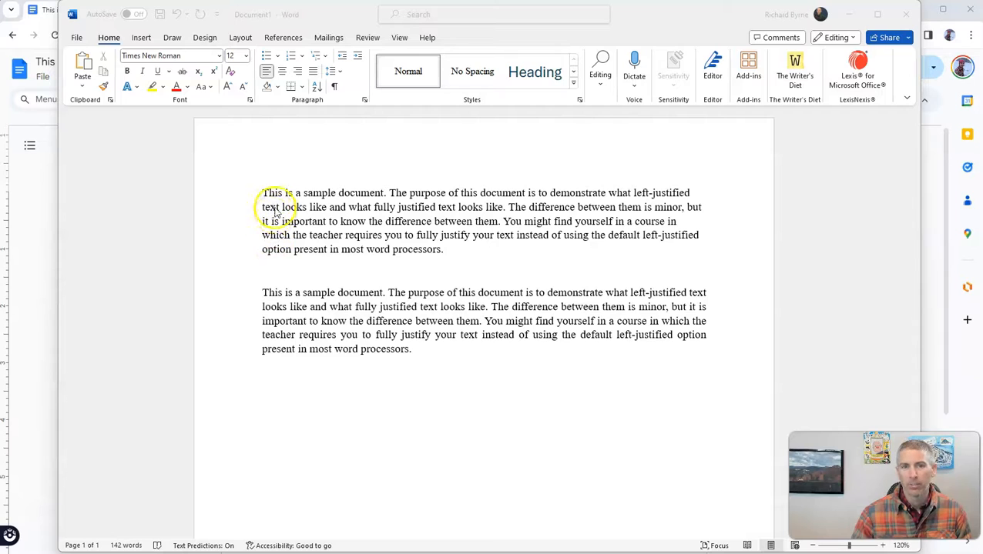
mouse_move(274, 280)
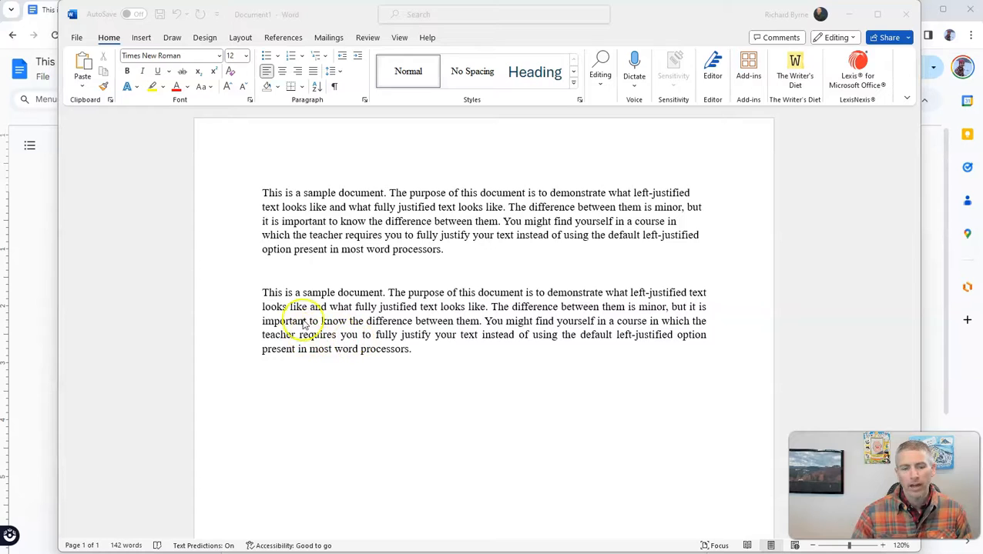
mouse_move(265, 295)
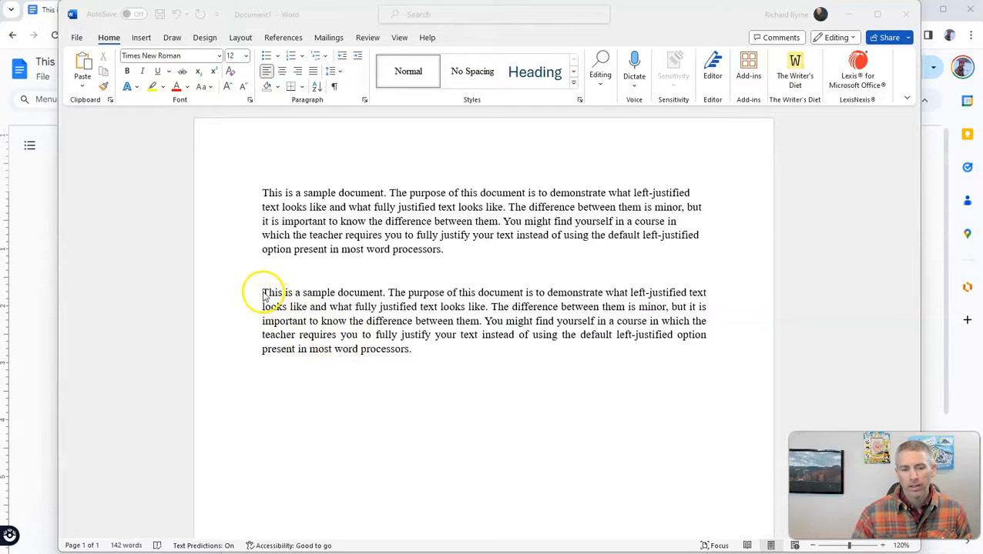
mouse_move(702, 311)
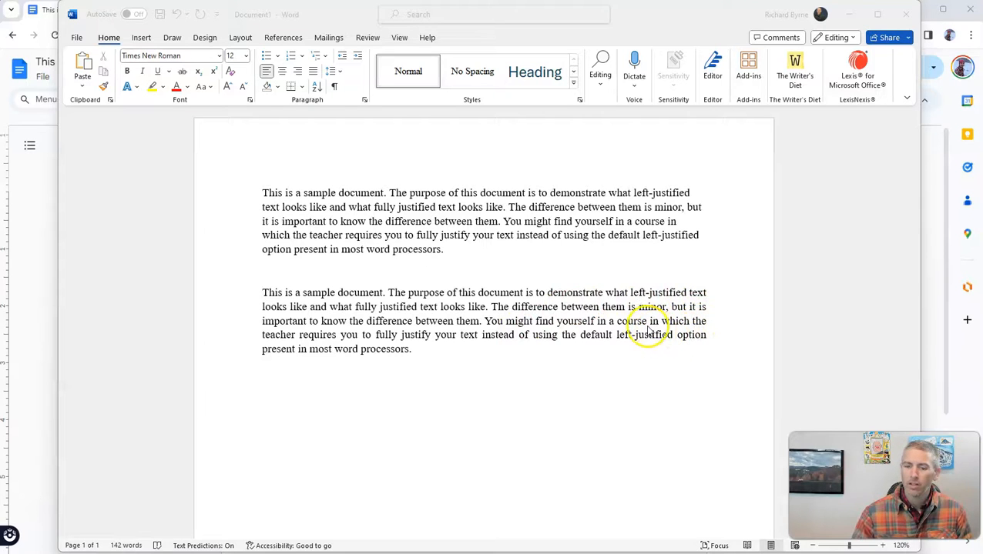
mouse_move(582, 326)
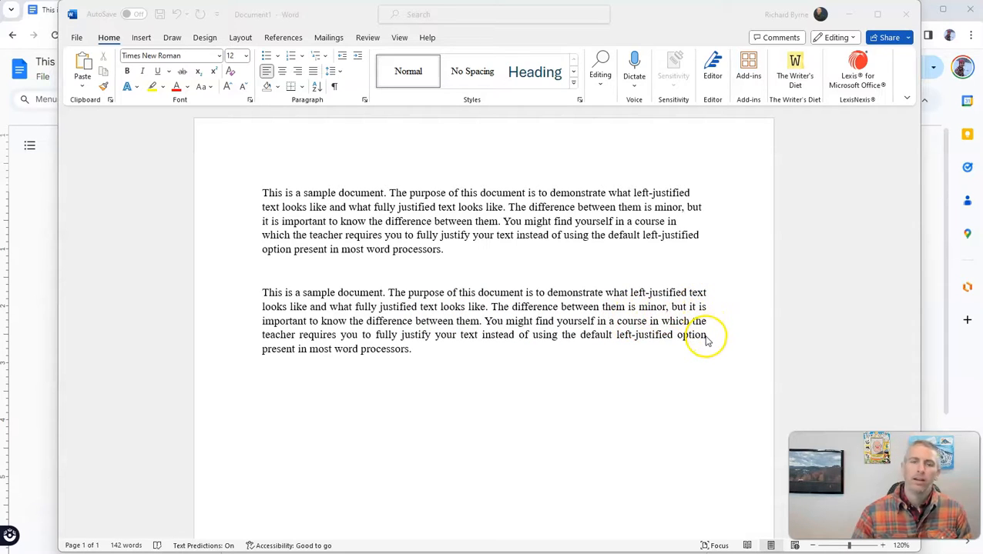
mouse_move(696, 336)
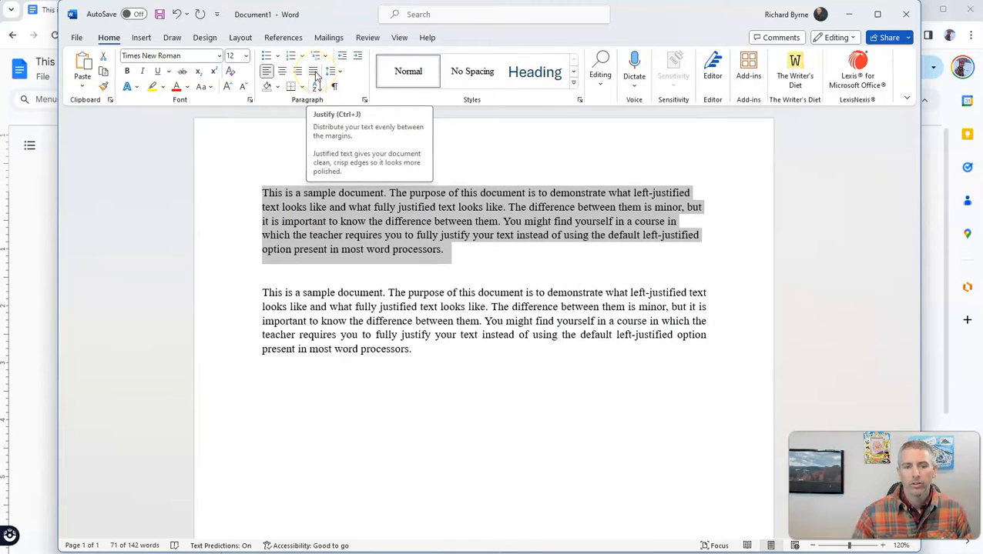
click(314, 72)
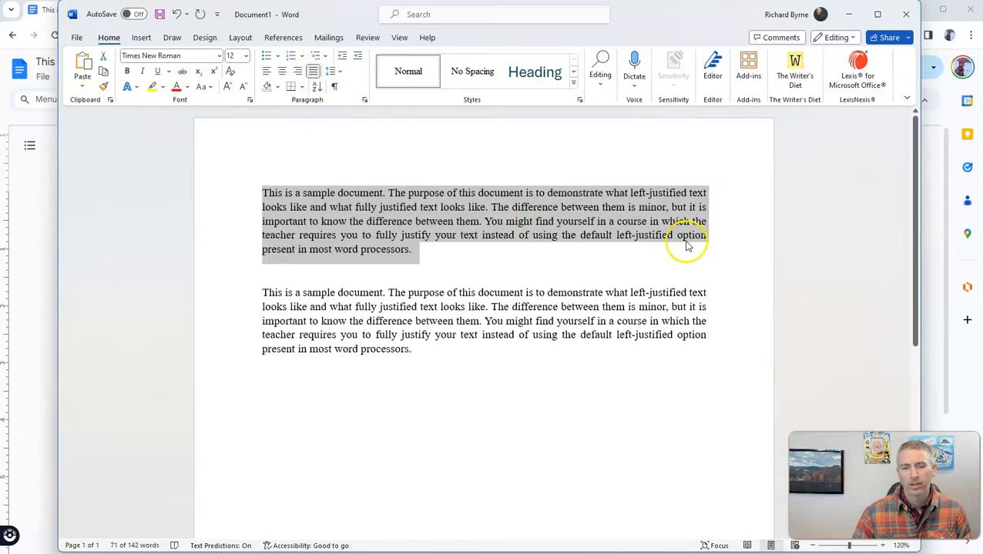
mouse_move(585, 239)
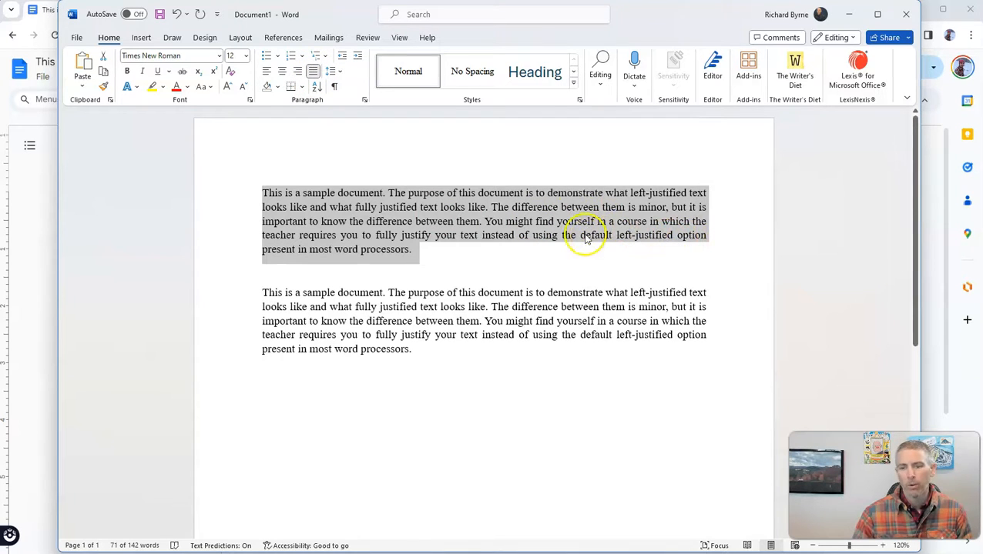
mouse_move(573, 231)
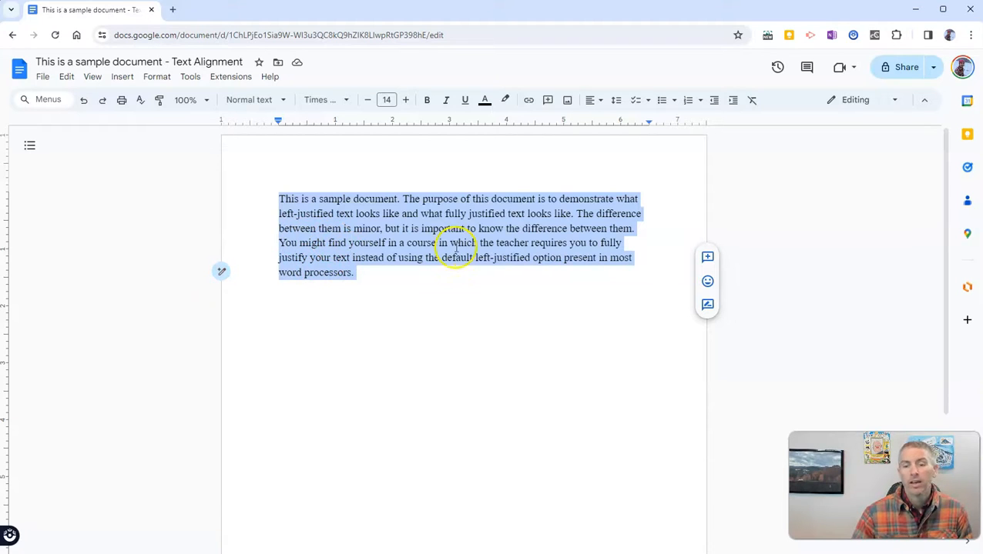
Step: Justify the selected paragraph via the toolbar Align dropdown so lines span the full width
click(590, 100)
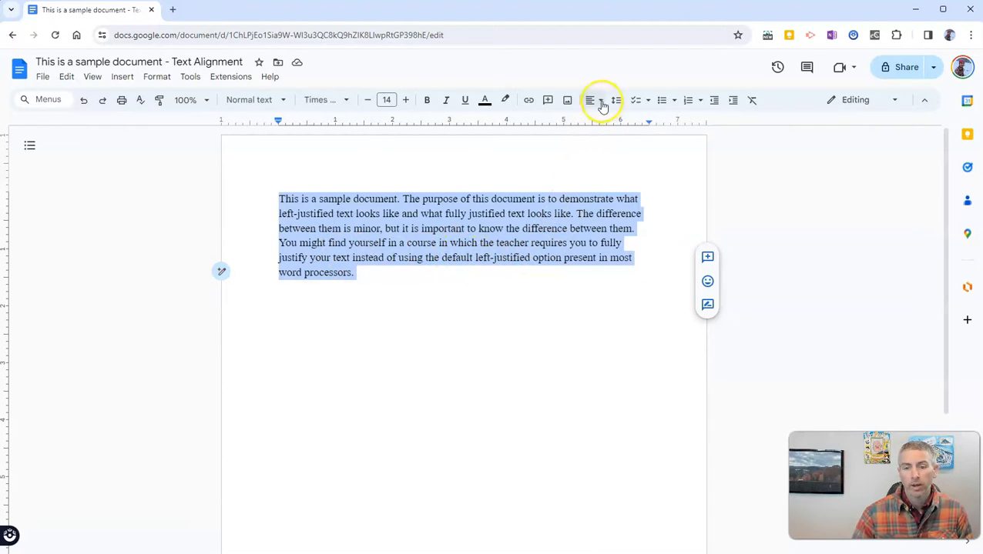
click(601, 100)
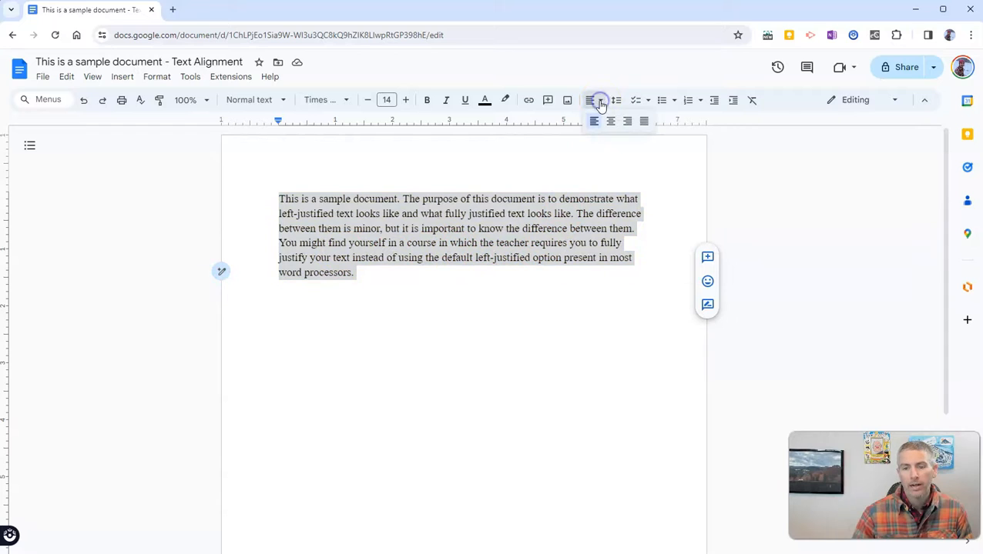
mouse_move(644, 121)
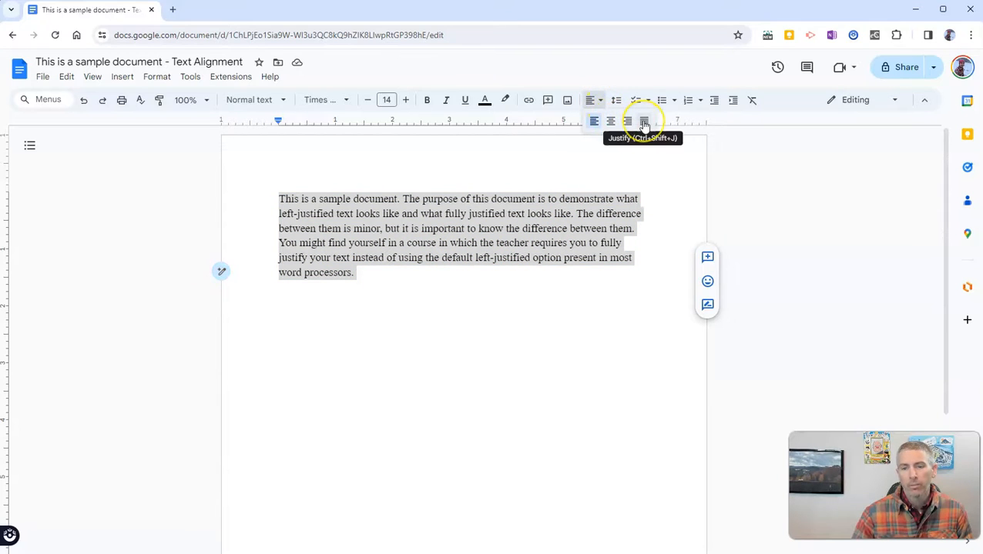
click(644, 121)
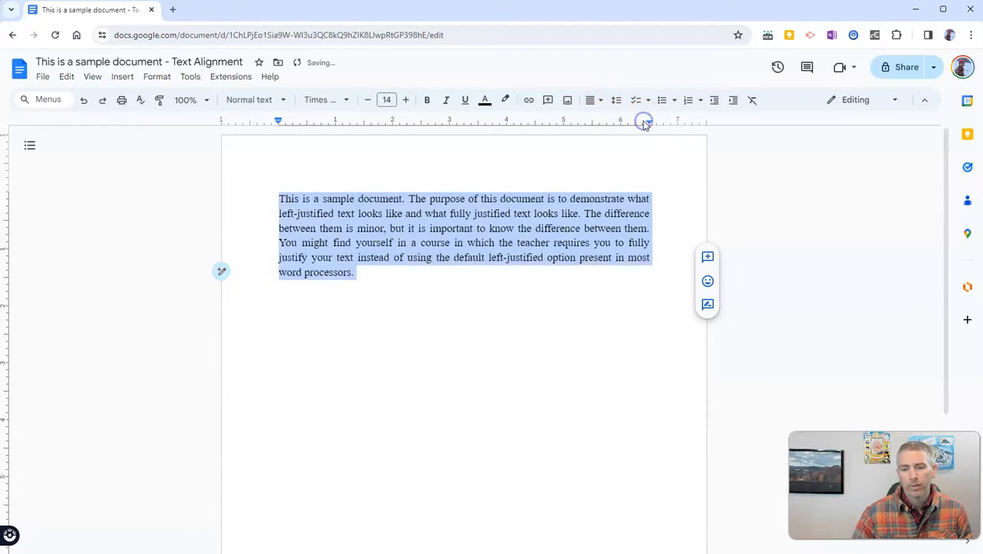